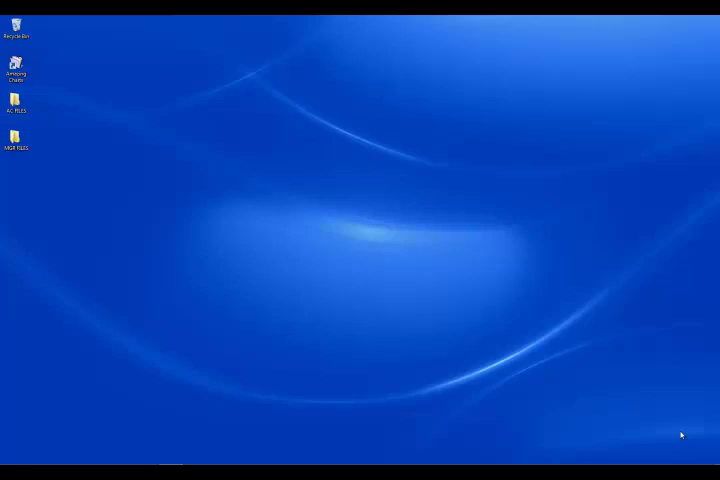
mouse_move(45, 220)
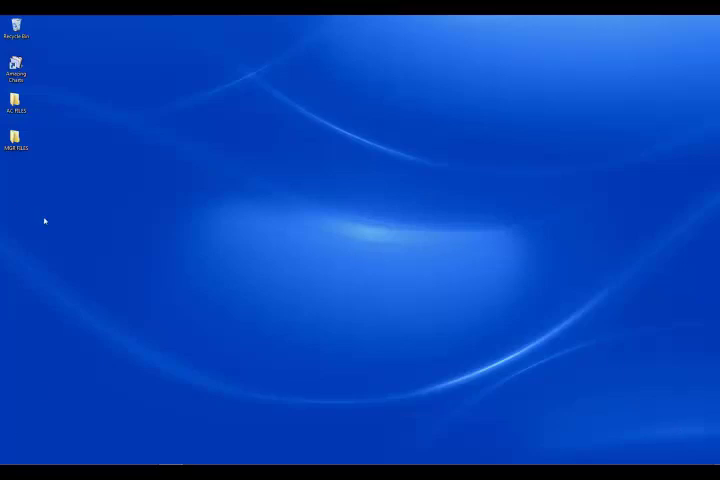
mouse_move(57, 431)
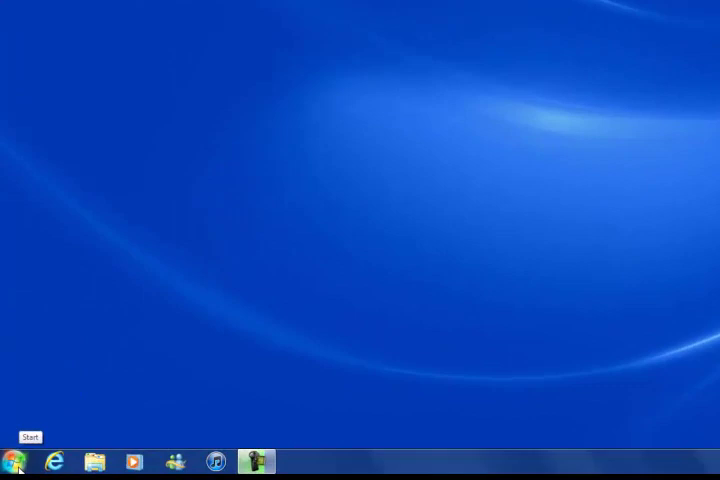
Open Computer from the Start menu to list the drives
left_click(14, 462)
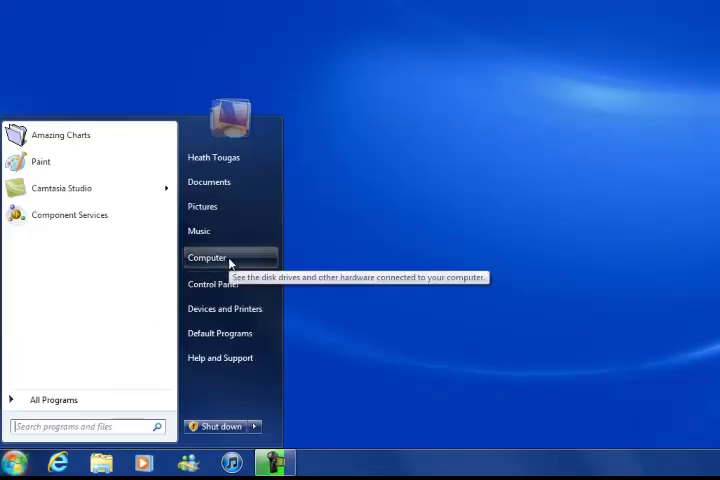
left_click(207, 257)
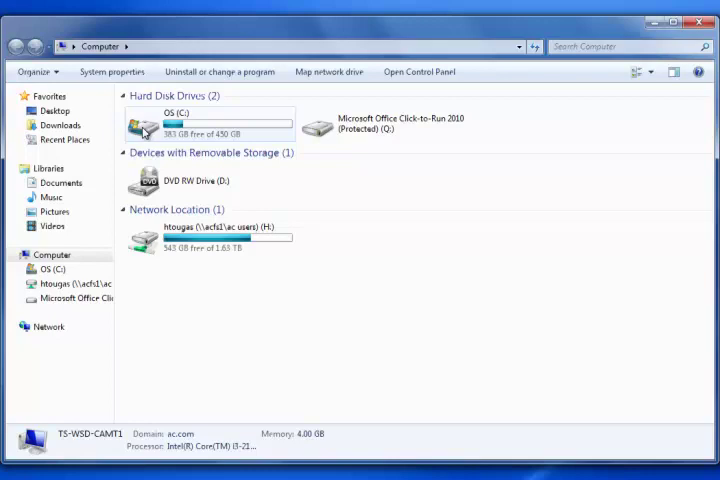
Open the C: drive and select the Amazing Charts folder in Program Files (x86)
double_click(147, 125)
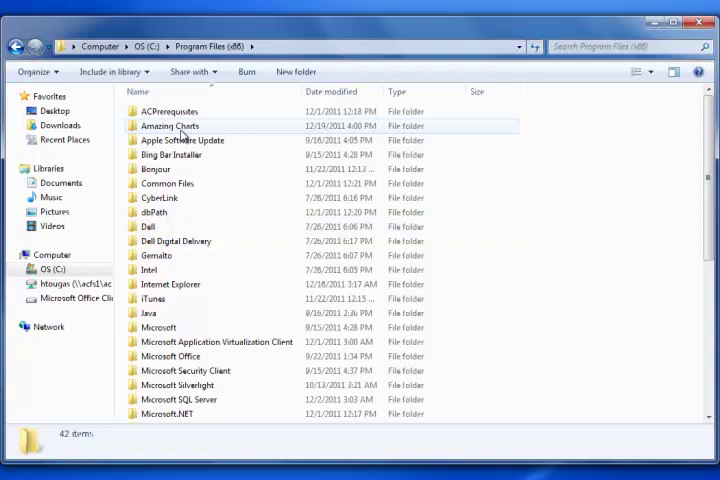
left_click(168, 125)
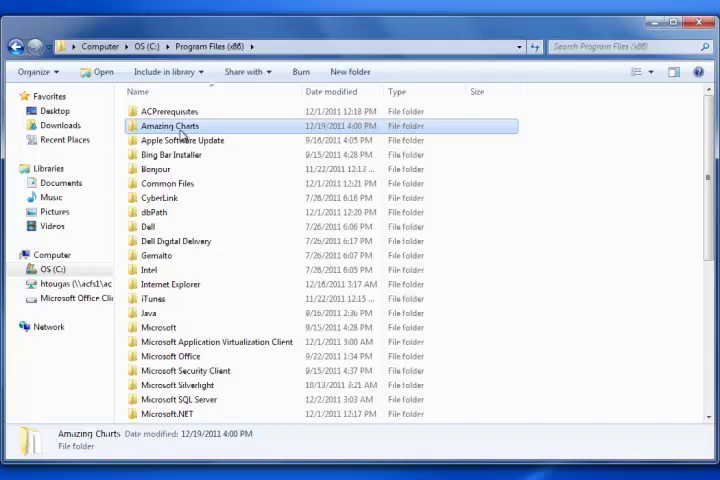
mouse_move(215, 46)
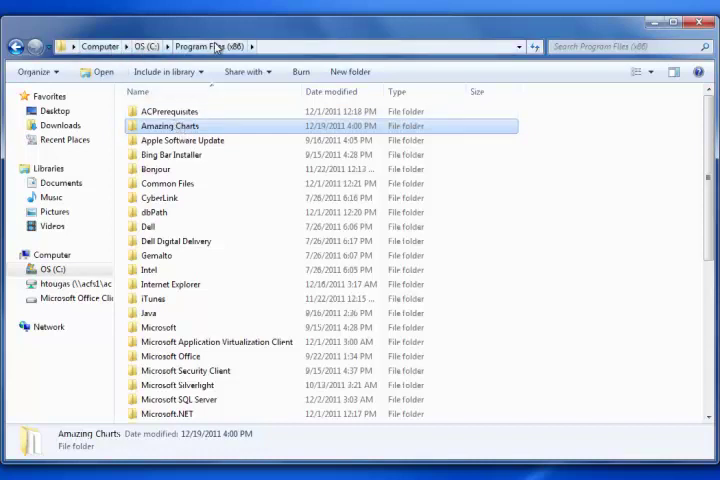
mouse_move(185, 128)
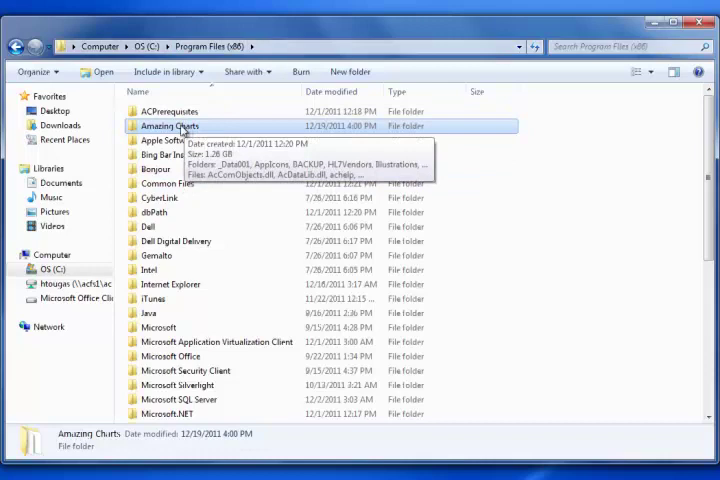
Show the Sharing tab of the Amazing Charts folder's Properties
right_click(169, 125)
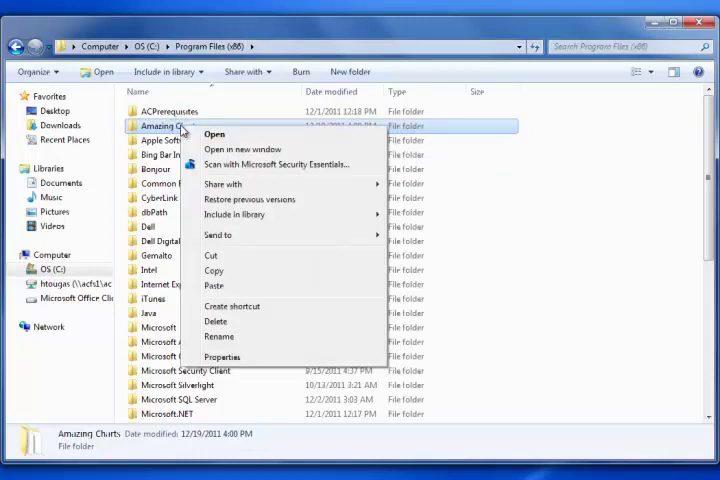
left_click(222, 357)
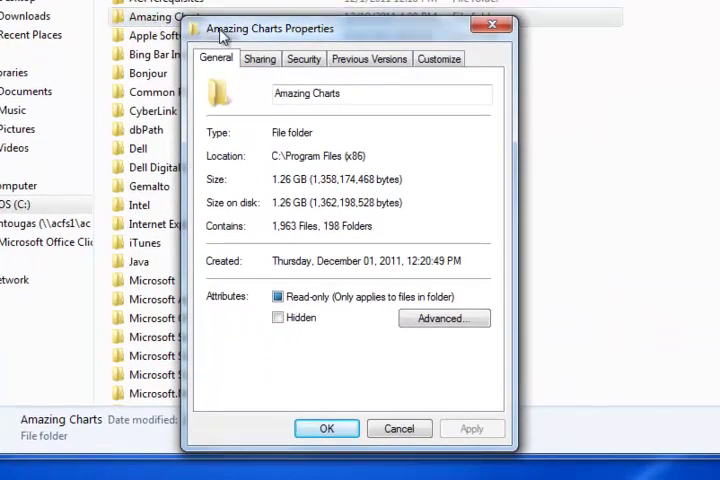
mouse_move(256, 303)
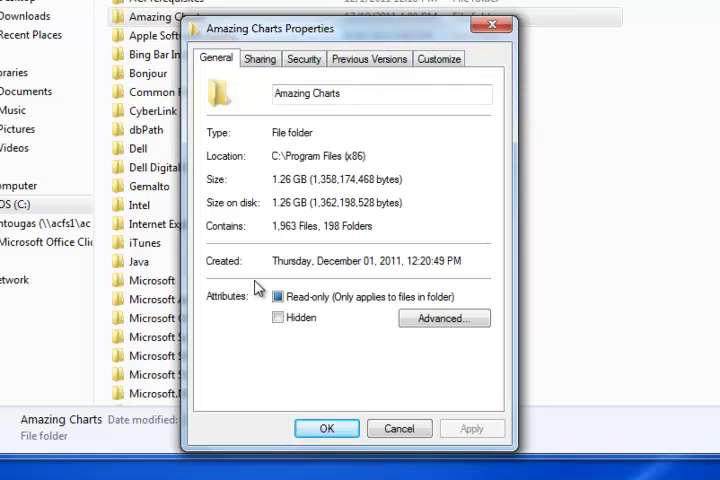
mouse_move(285, 228)
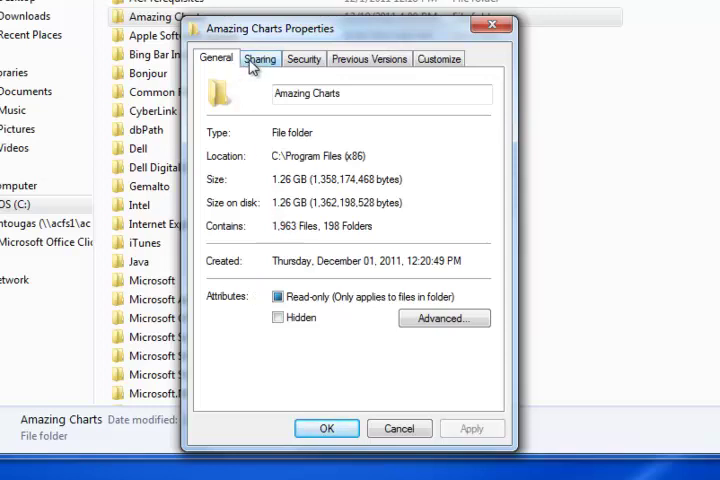
left_click(260, 58)
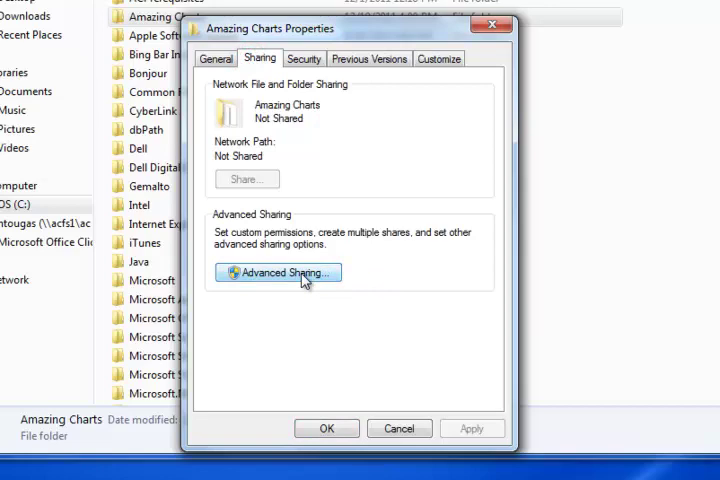
Enable Advanced Sharing for the folder as 'Amazing Charts' and apply it
left_click(277, 272)
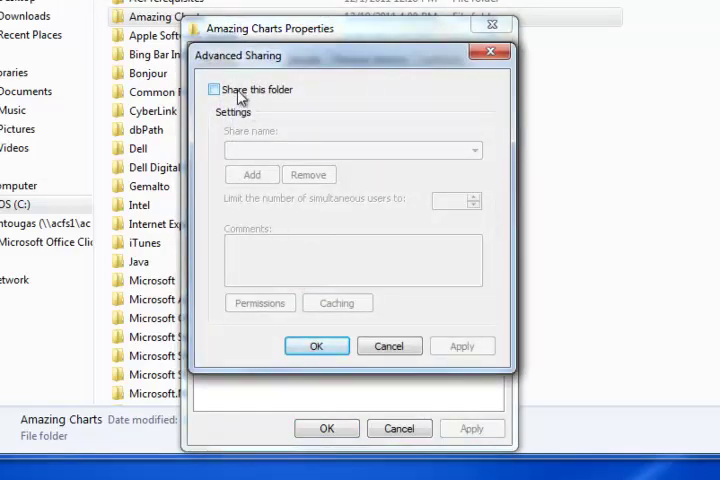
left_click(213, 89)
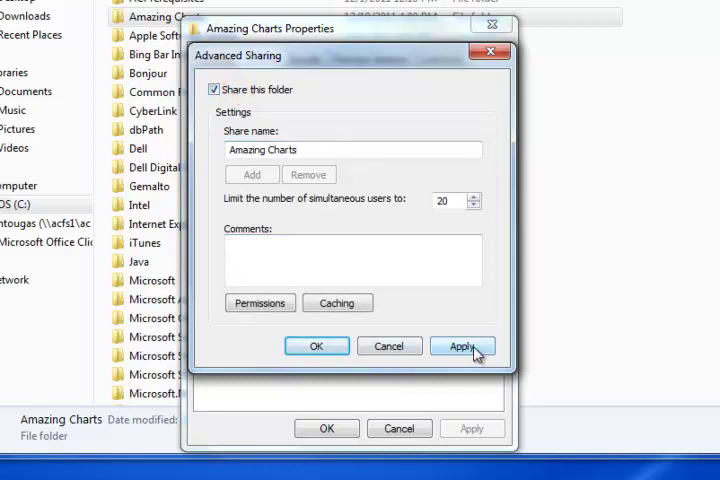
left_click(462, 345)
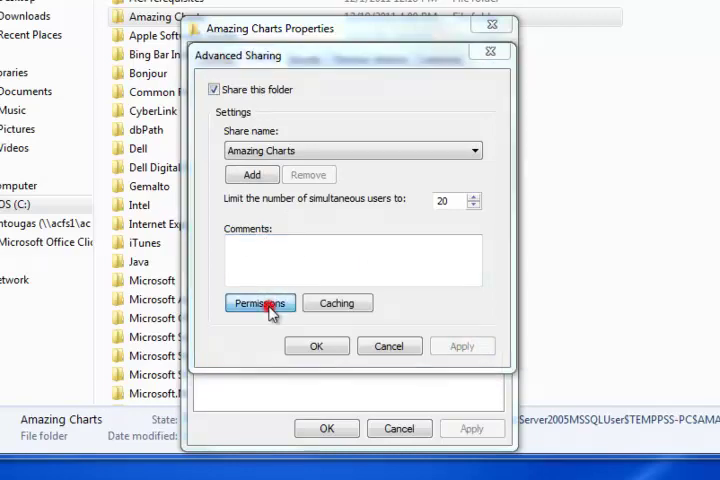
Allow Everyone Full Control in the share permissions and apply
left_click(260, 303)
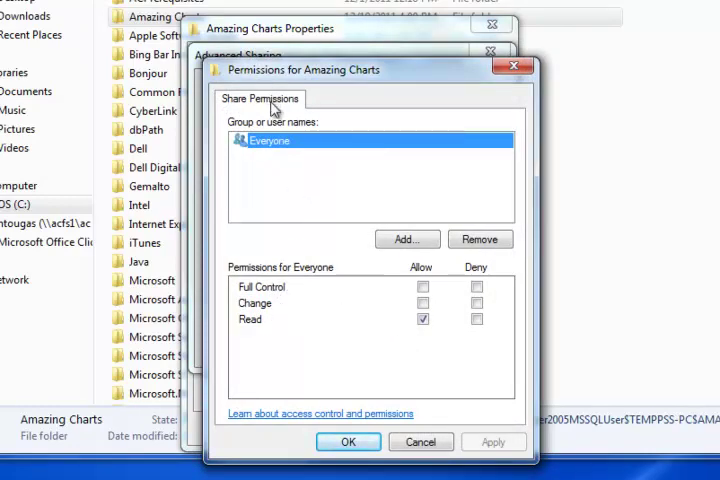
mouse_move(278, 150)
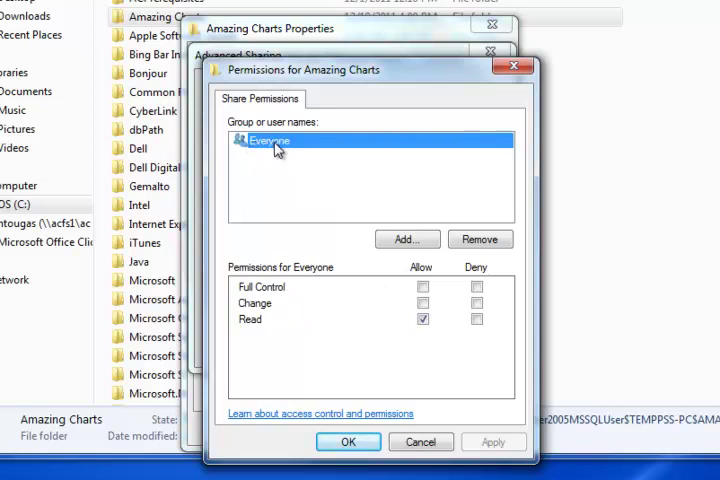
mouse_move(289, 149)
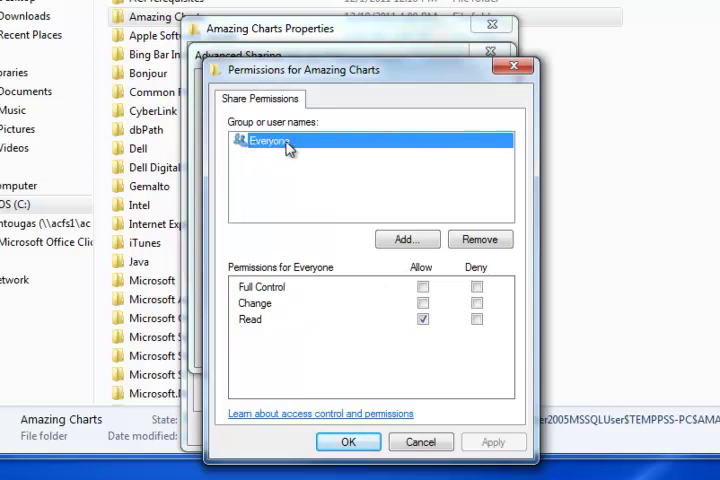
mouse_move(325, 185)
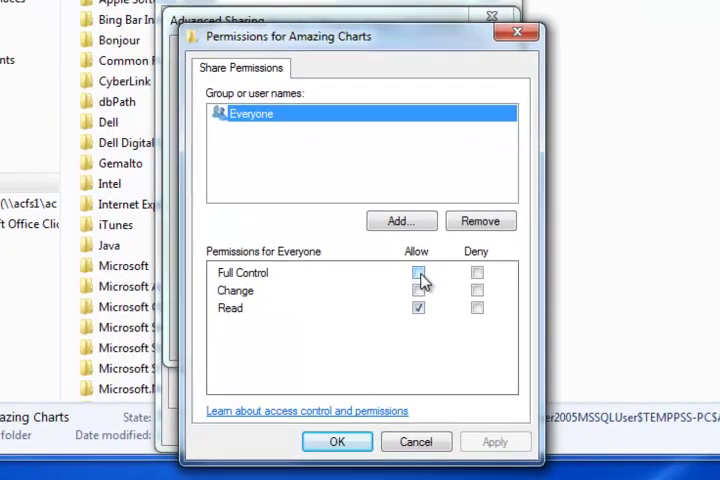
left_click(418, 273)
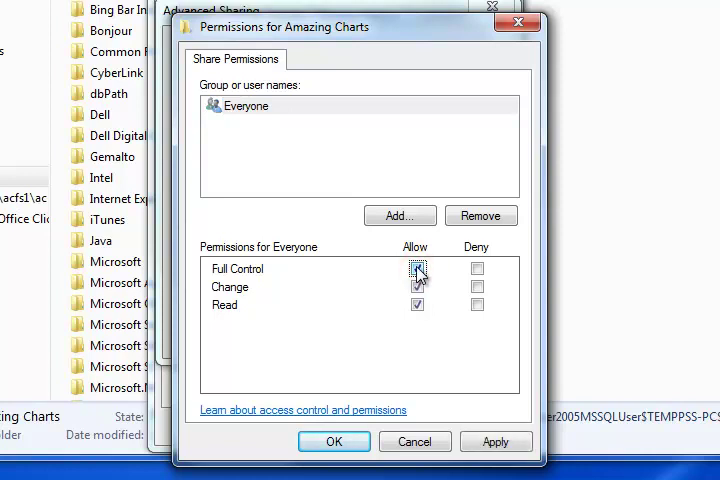
left_click(417, 268)
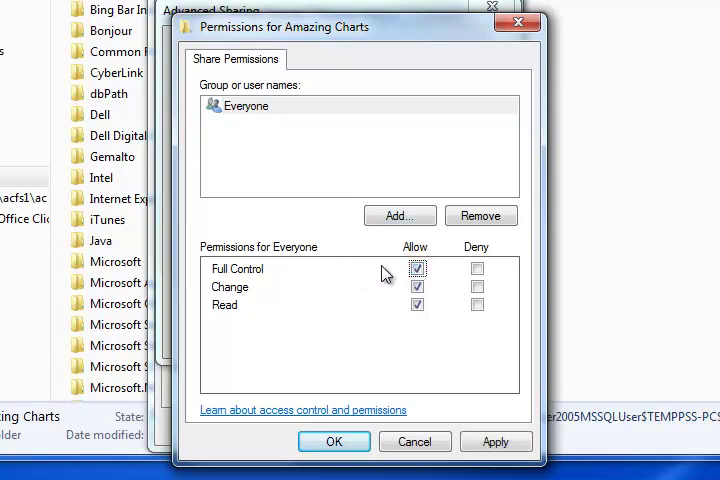
left_click(245, 105)
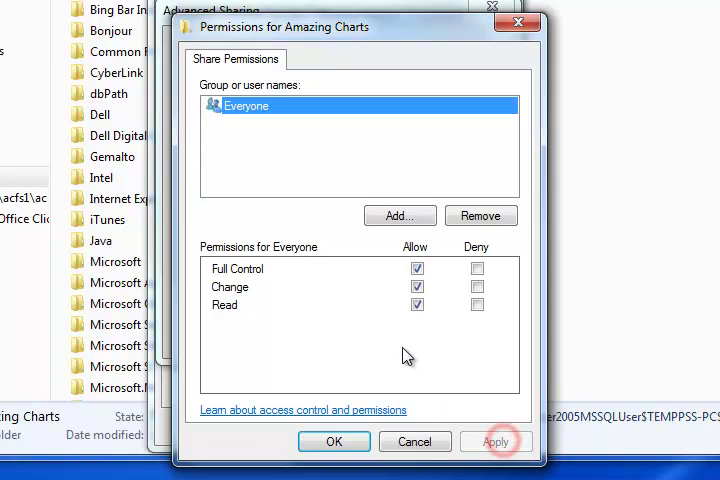
left_click(496, 441)
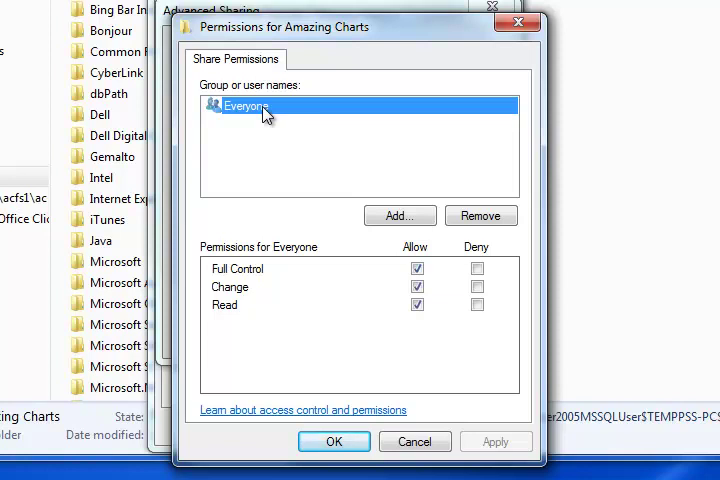
mouse_move(258, 120)
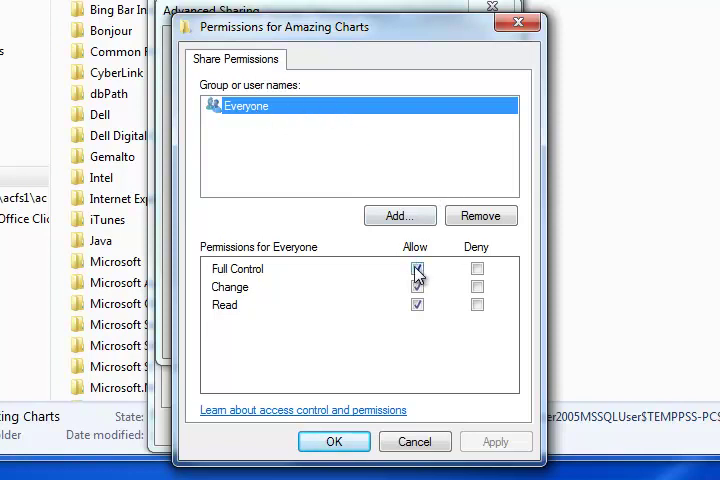
left_click(417, 268)
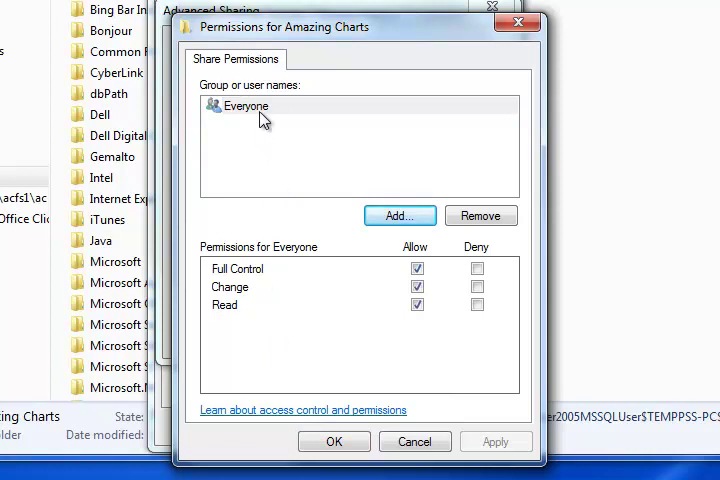
left_click(245, 106)
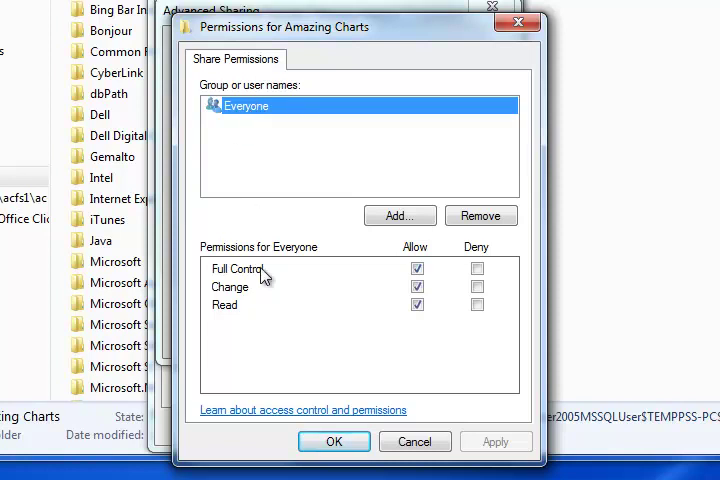
left_click(417, 268)
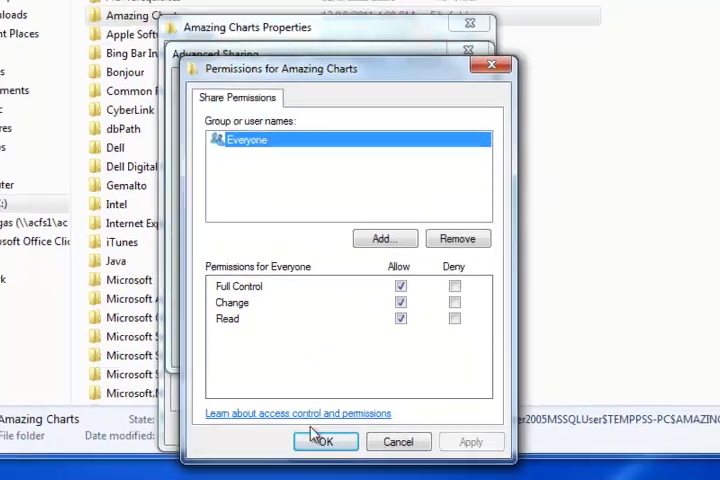
Confirm the Permissions and Advanced Sharing dialogs, then close the folder Properties
left_click(324, 441)
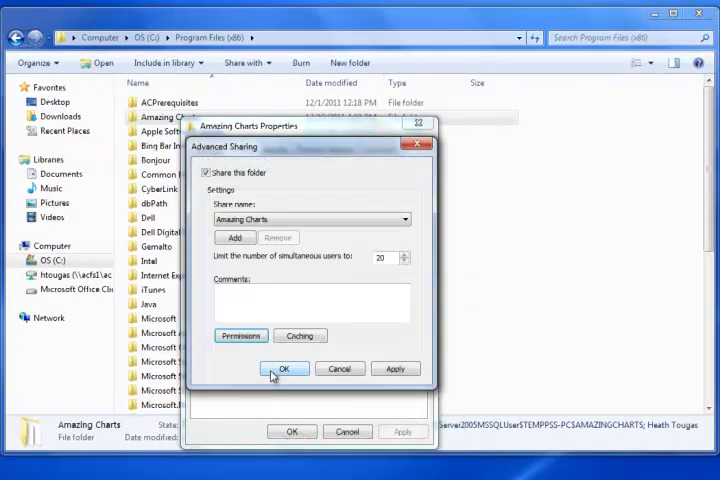
left_click(284, 368)
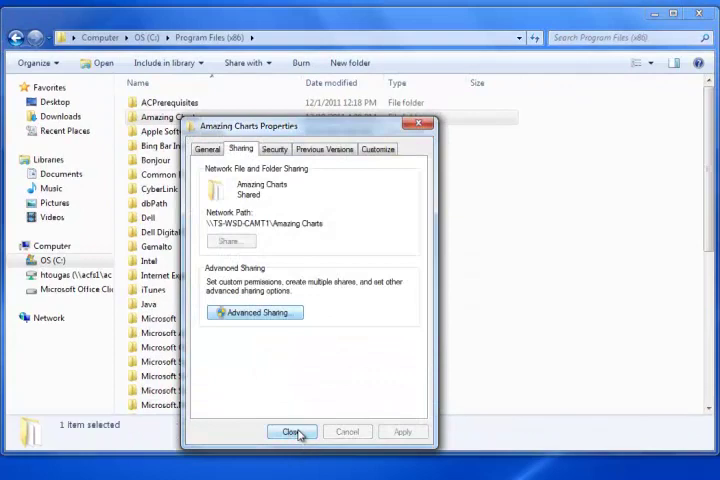
left_click(291, 431)
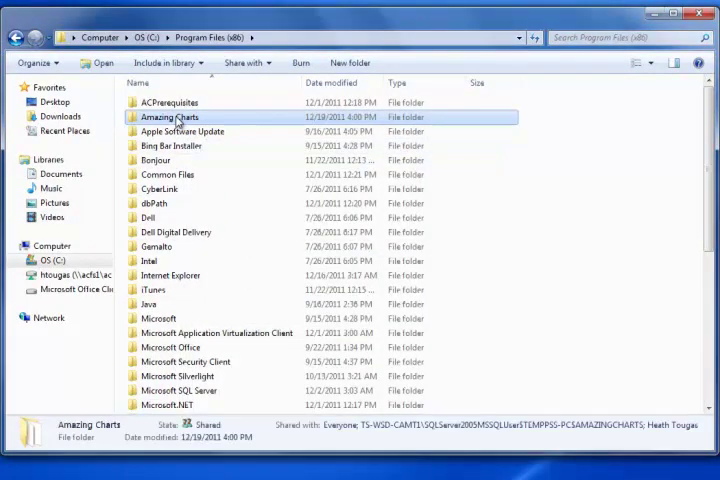